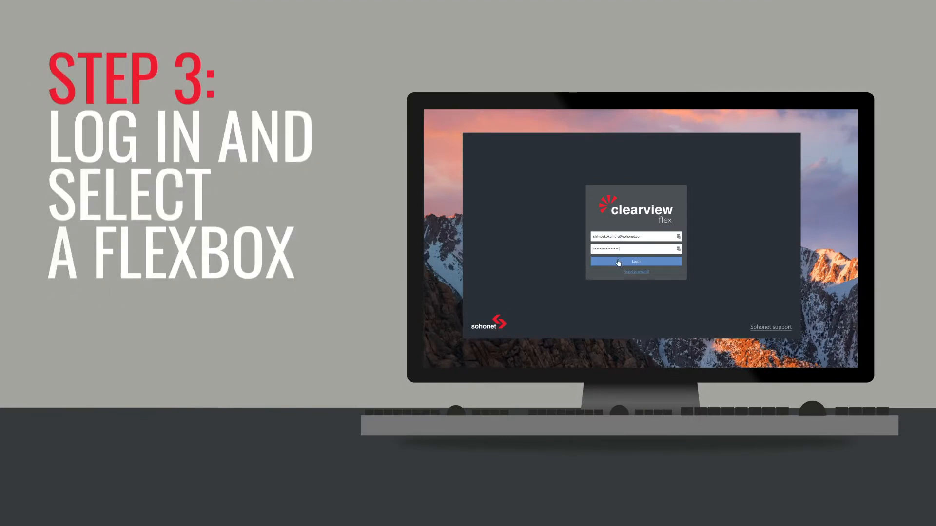
# Choose Edit Suite 6 as the flexbox and begin naming the session 'Soh...'.
pyautogui.click(635, 261)
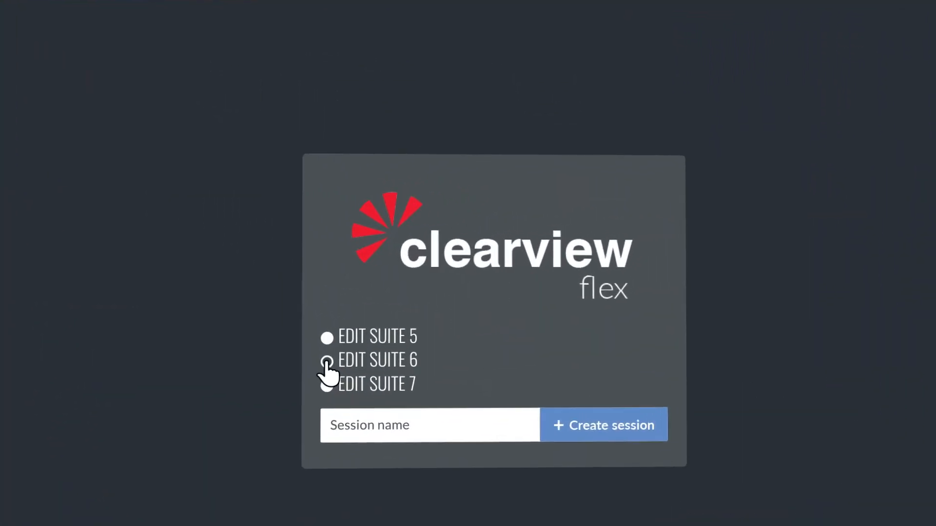
pyautogui.write('Sohonet VFX review')
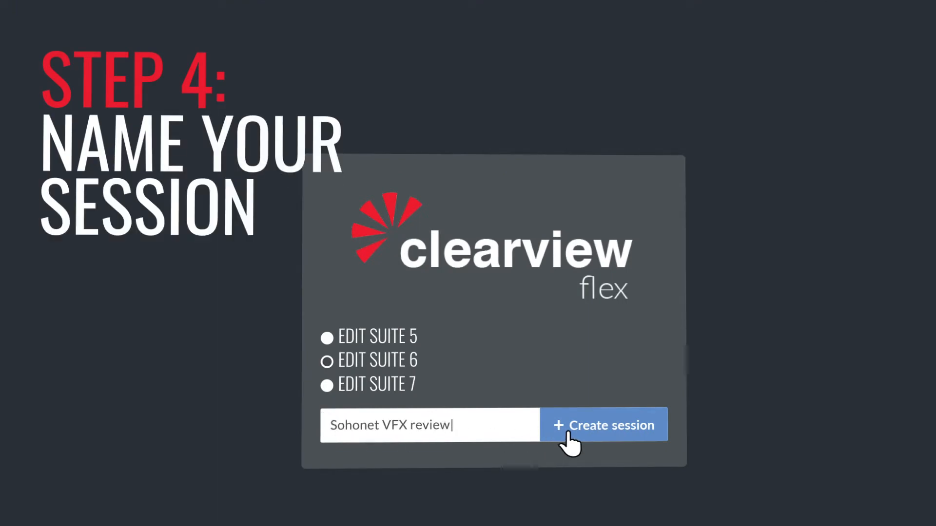
pyautogui.click(603, 425)
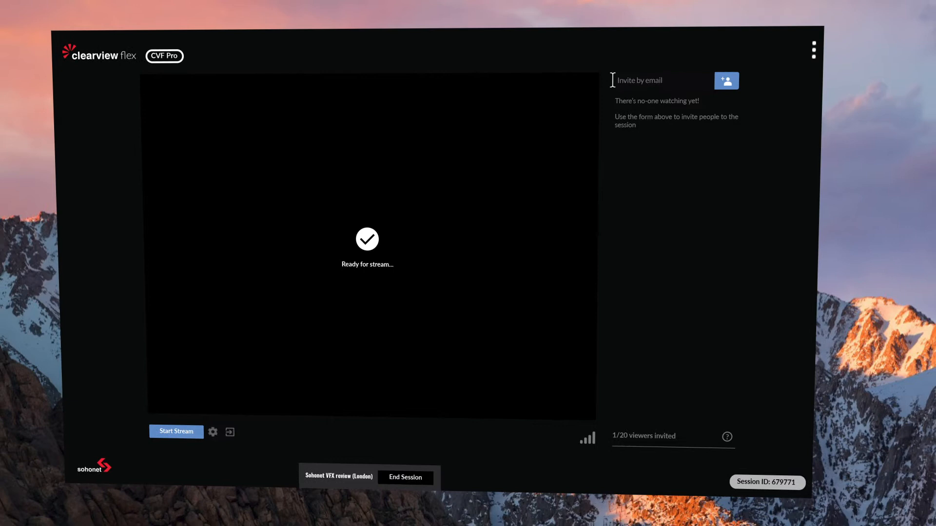
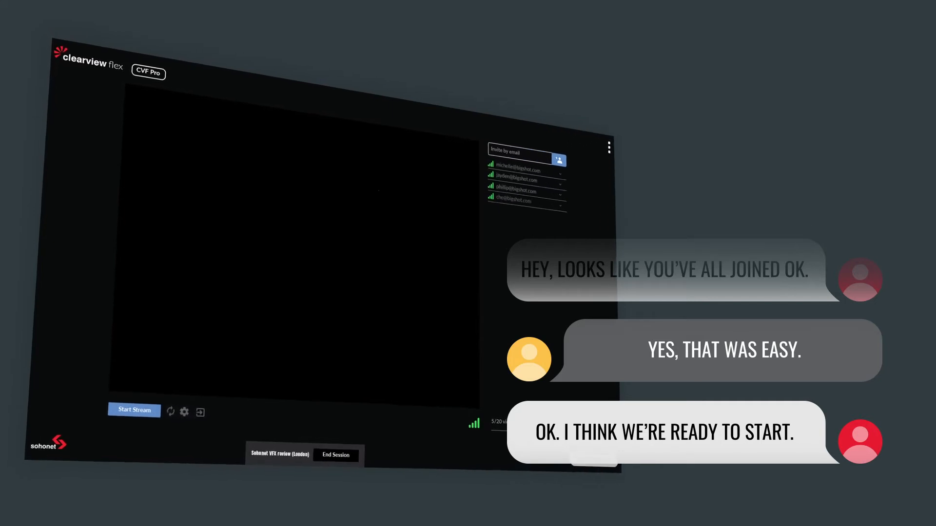
# Start the live stream to viewers and bring up its quality settings.
pyautogui.click(133, 410)
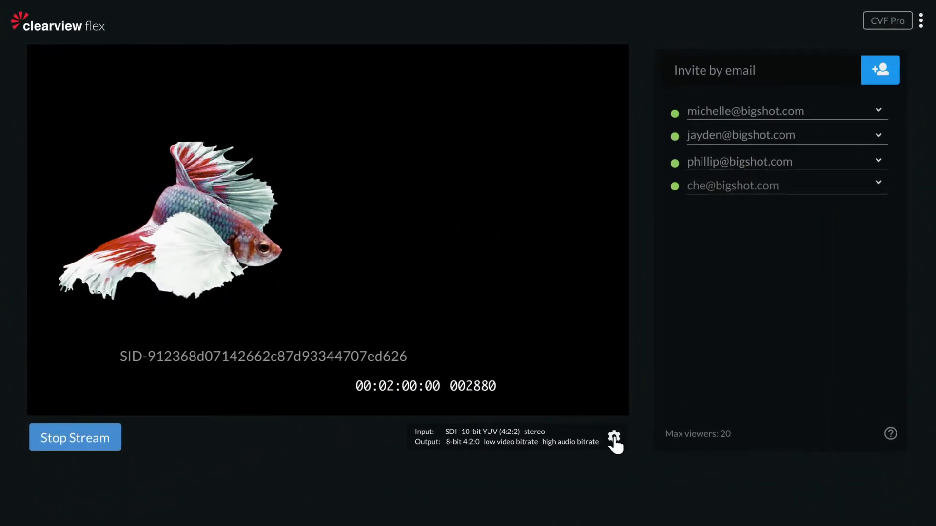
pyautogui.click(613, 440)
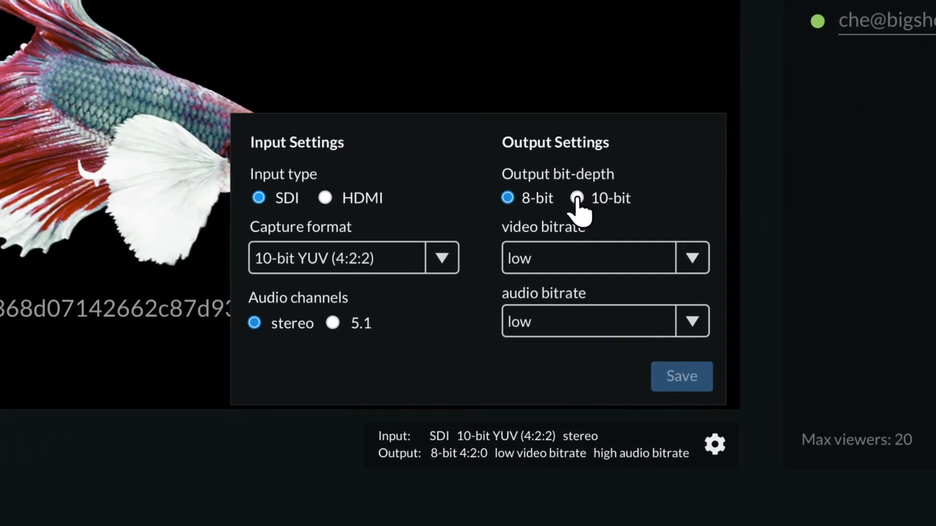
pyautogui.moveTo(334, 322)
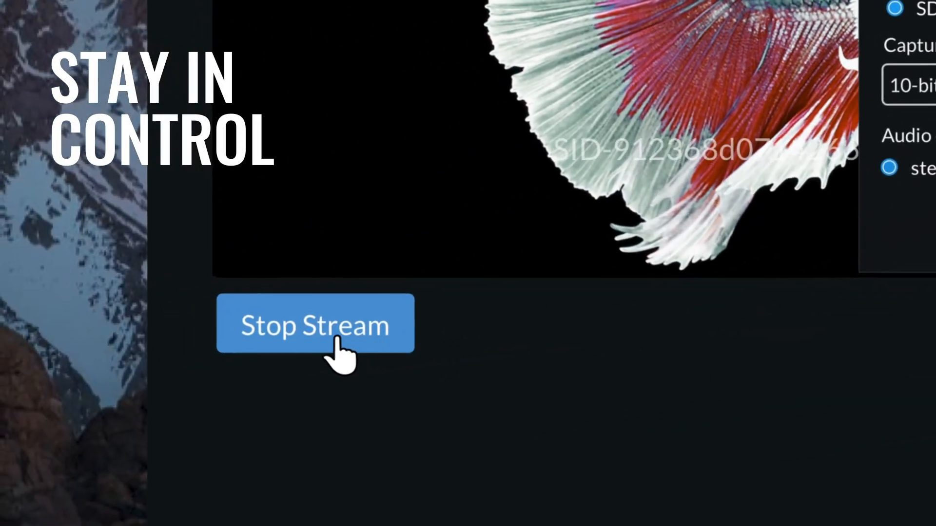
# Stop and restart the stream, then list the output video bitrate choices (about 1-12 Mbps).
pyautogui.click(315, 323)
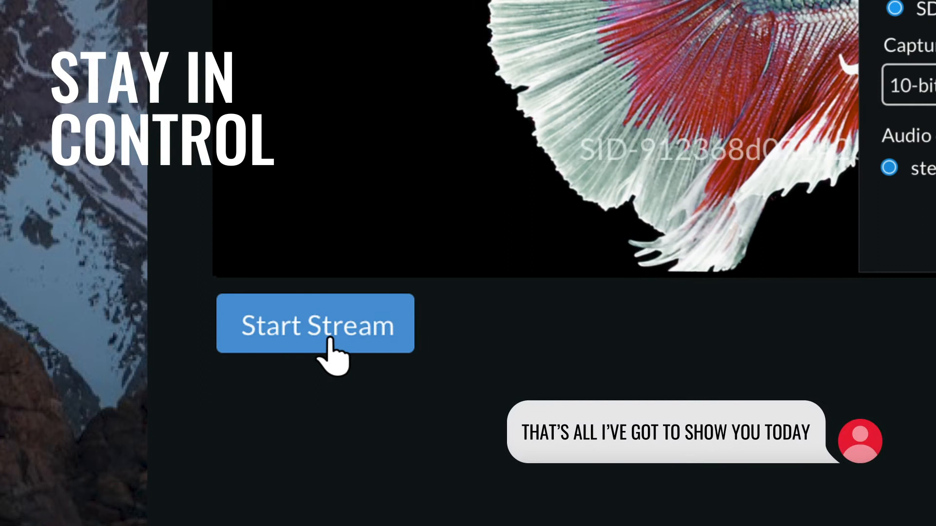
pyautogui.click(315, 324)
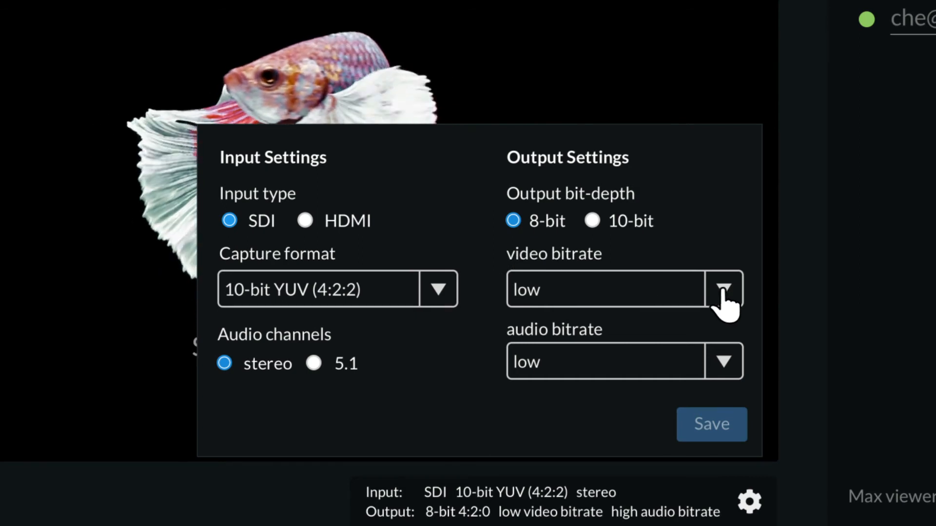
pyautogui.click(724, 288)
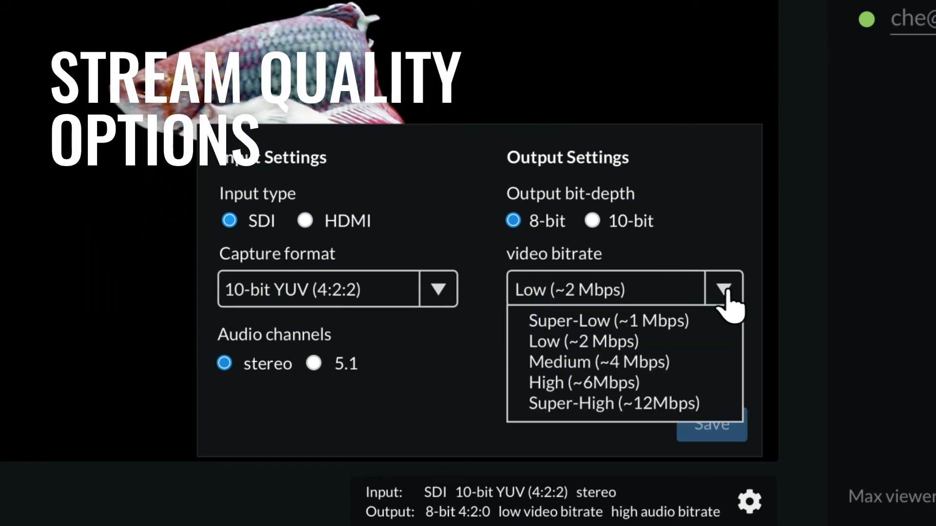